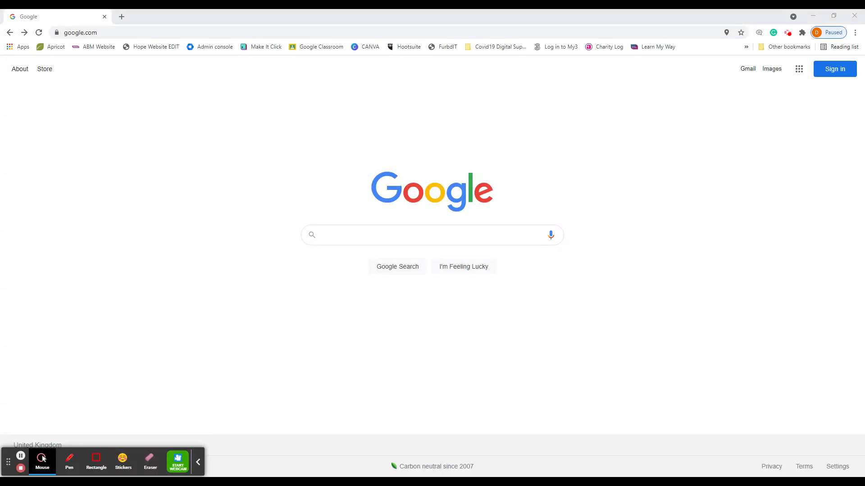
mouse_move(622, 245)
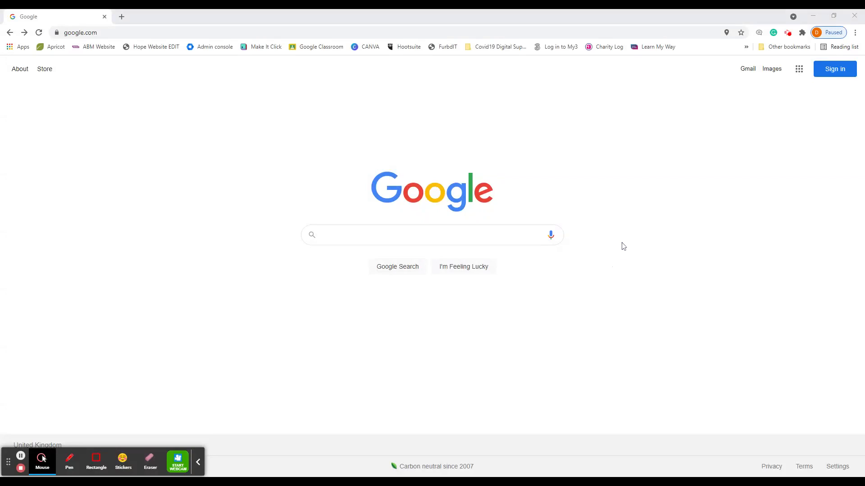
mouse_move(806, 102)
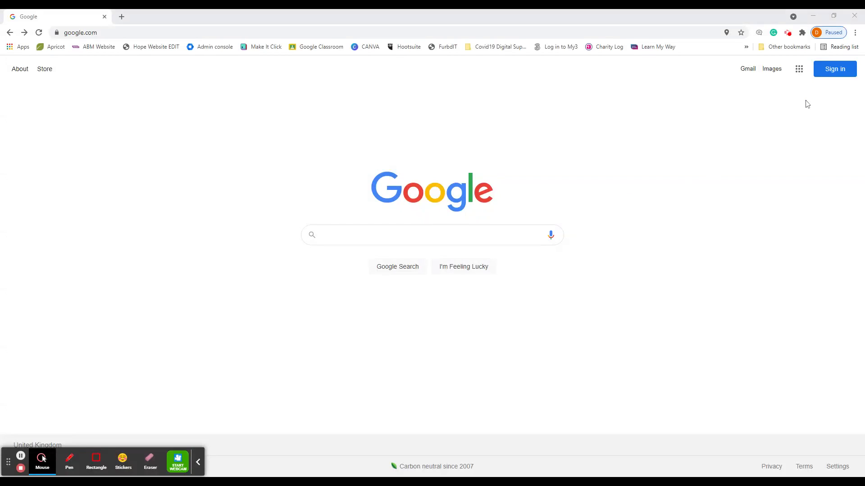
mouse_move(838, 77)
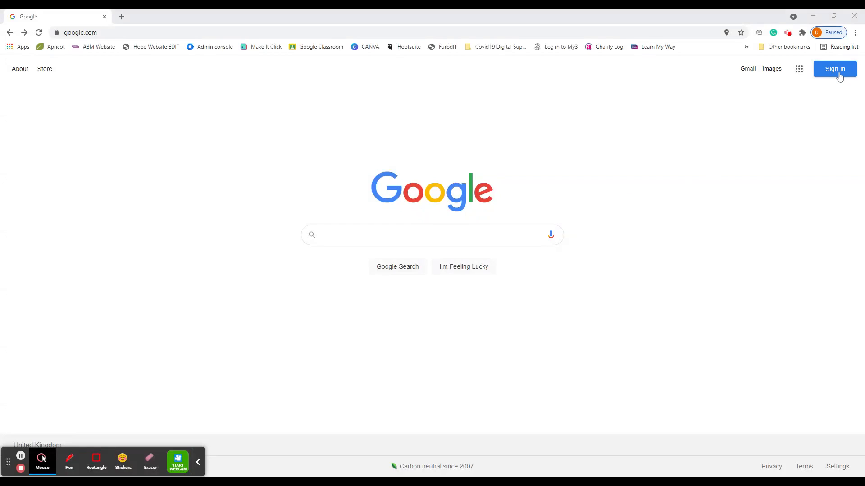
Go to Google's sign-in page from the homepage's Sign in button.
click(835, 69)
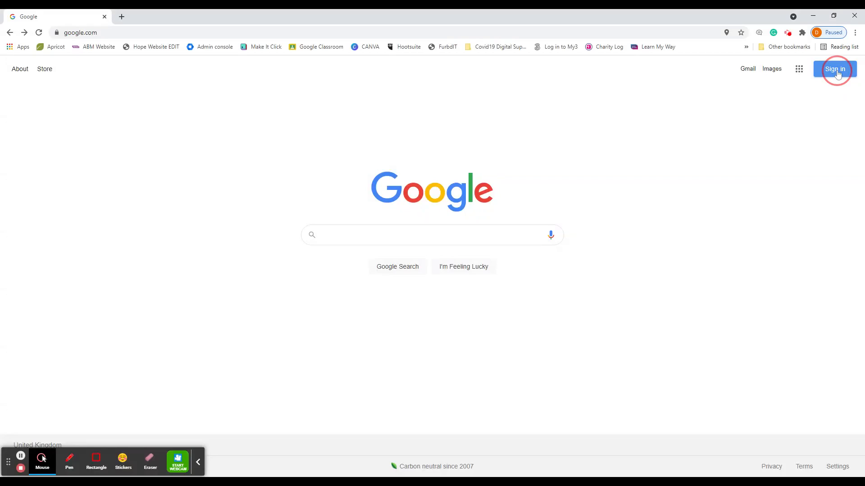
Choose 'Use another account' and bring up the Create account choices.
click(835, 68)
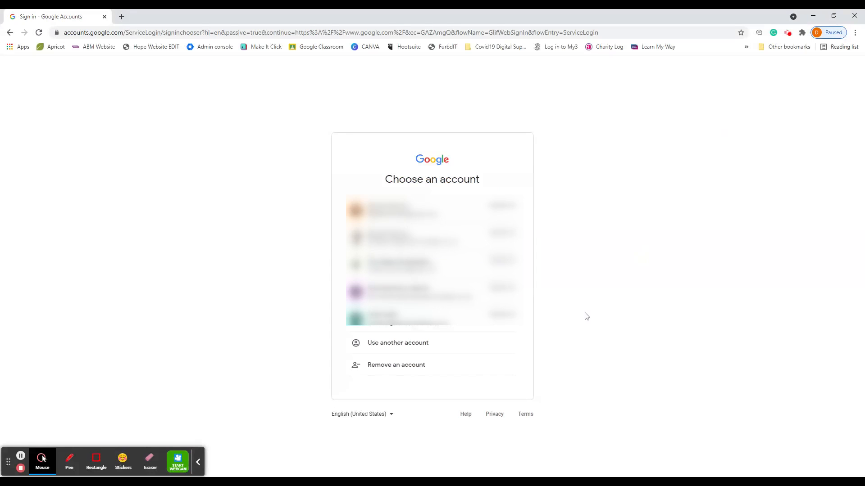
mouse_move(394, 356)
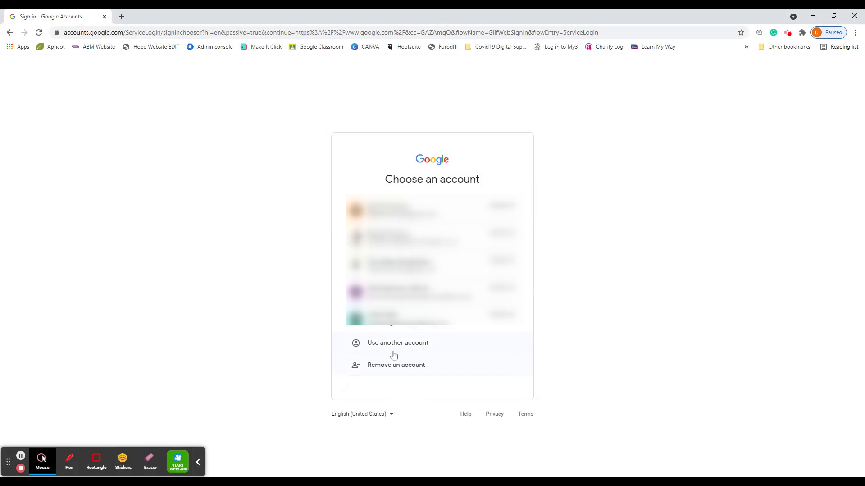
click(398, 342)
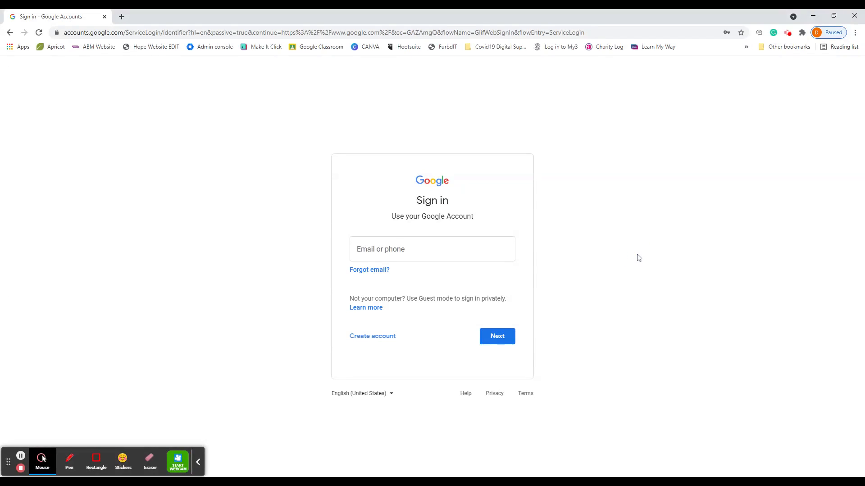
mouse_move(607, 277)
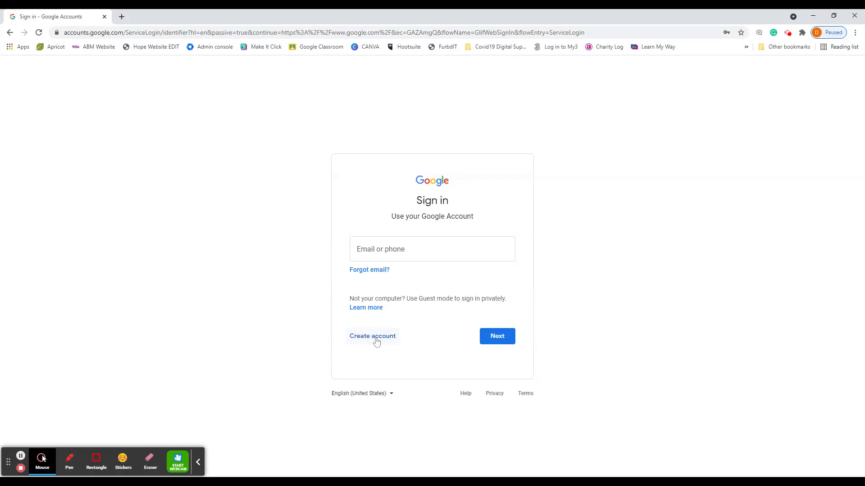
click(373, 336)
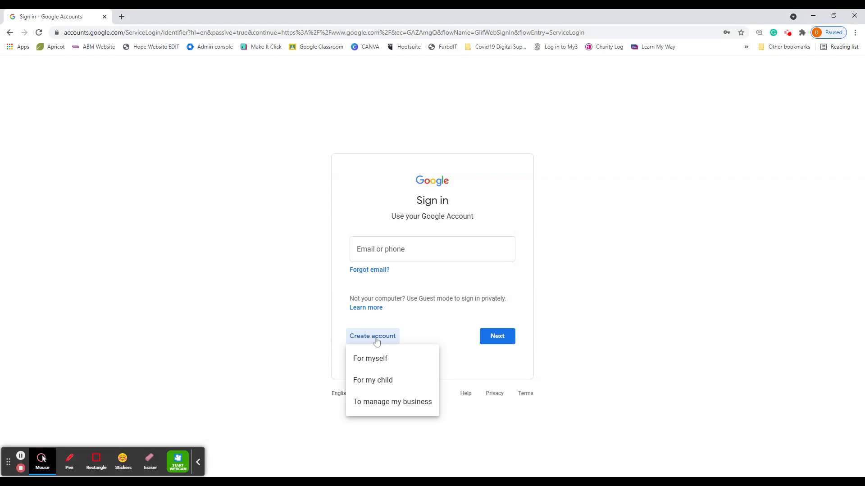
Start a 'For myself' account, fill in first and last name and a first username 'dd5450170'.
click(369, 358)
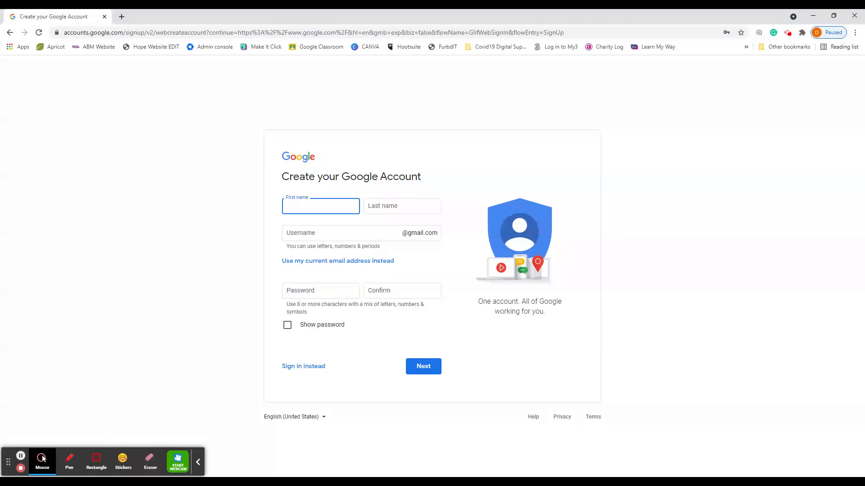
text(digital)
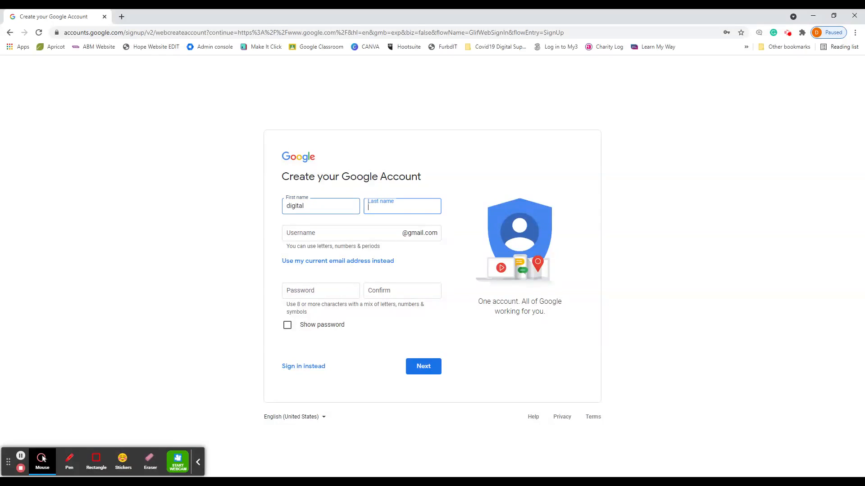
text(dav)
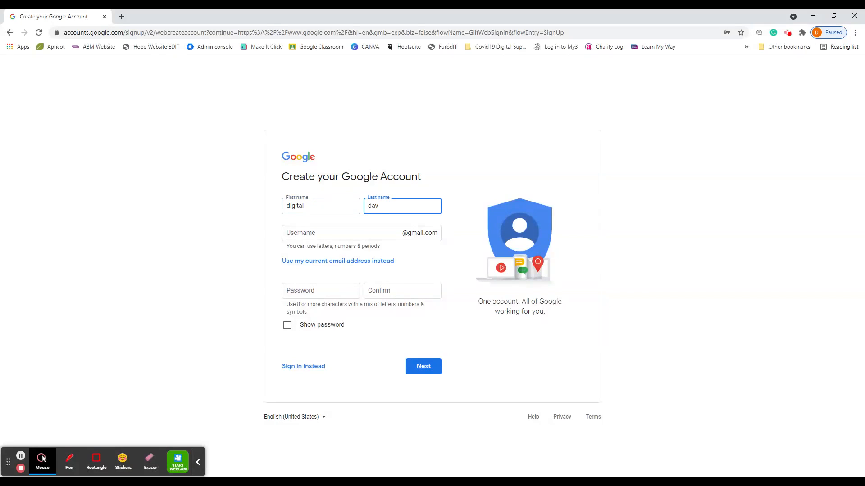
text(id)
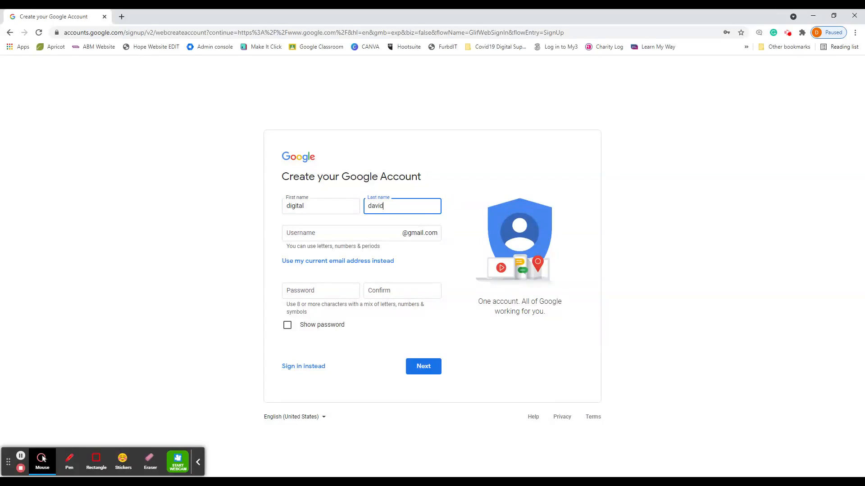
text(dd5450170)
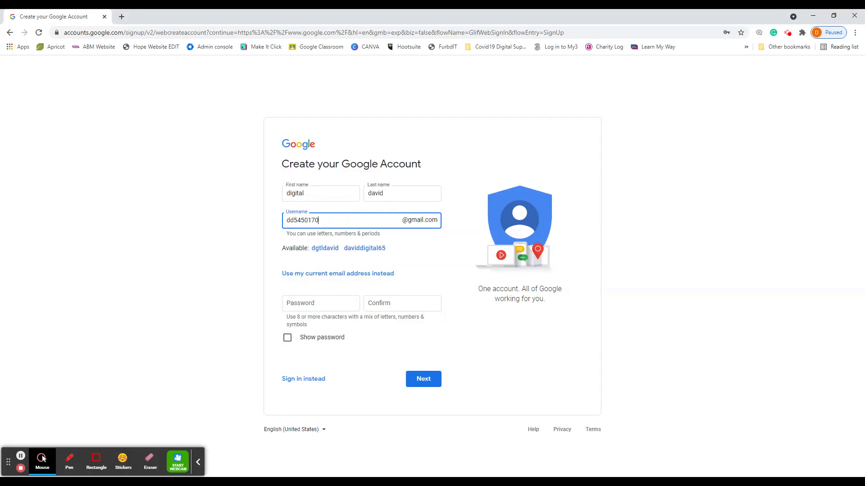
mouse_move(351, 281)
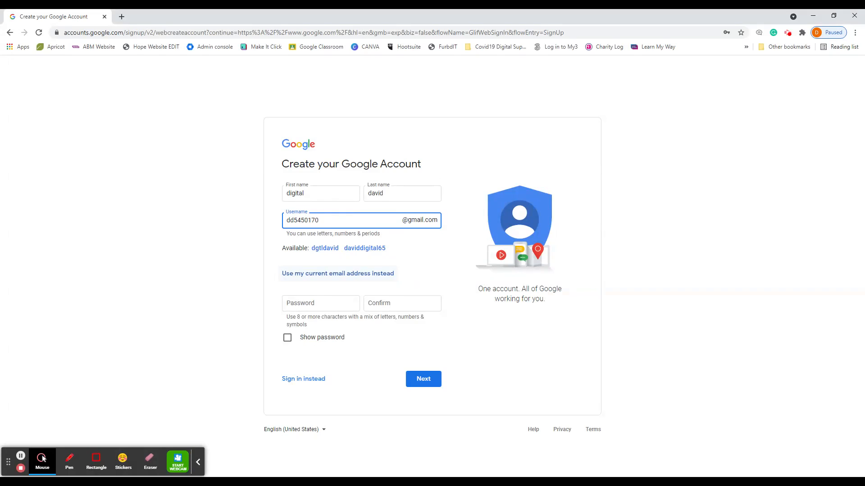
Switch back to creating a new Gmail address and enter a longer username built from the names.
click(338, 274)
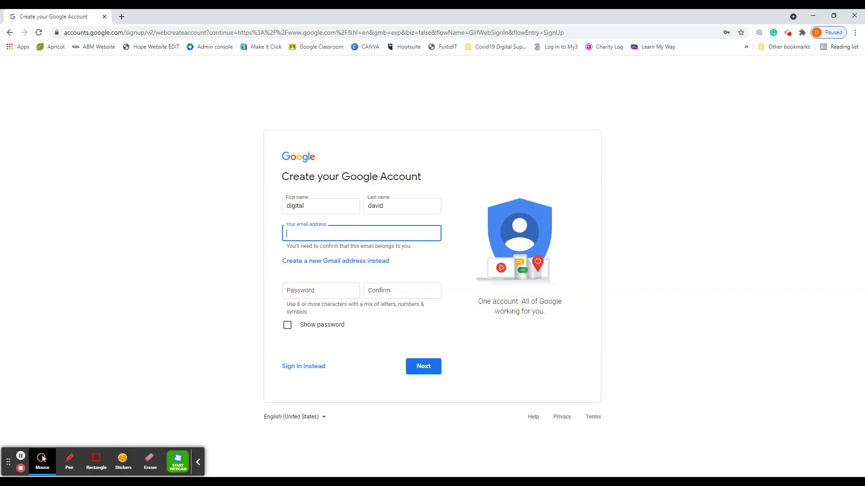
mouse_move(358, 266)
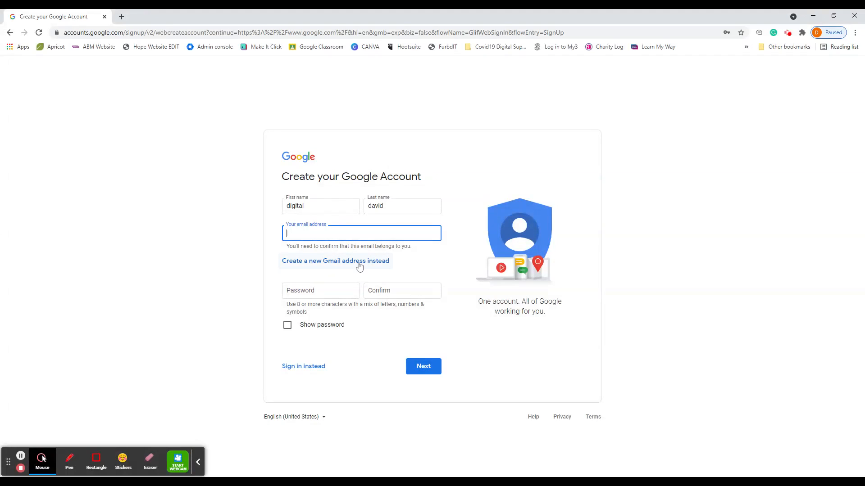
click(335, 261)
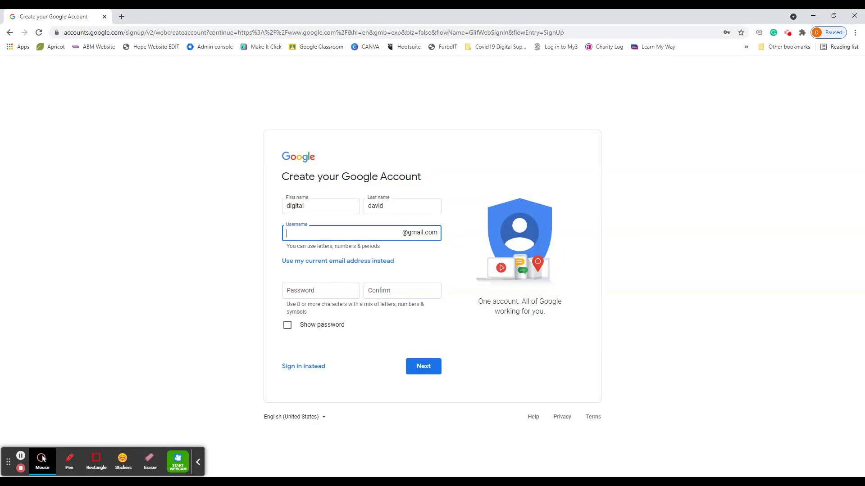
text(digitaldavid)
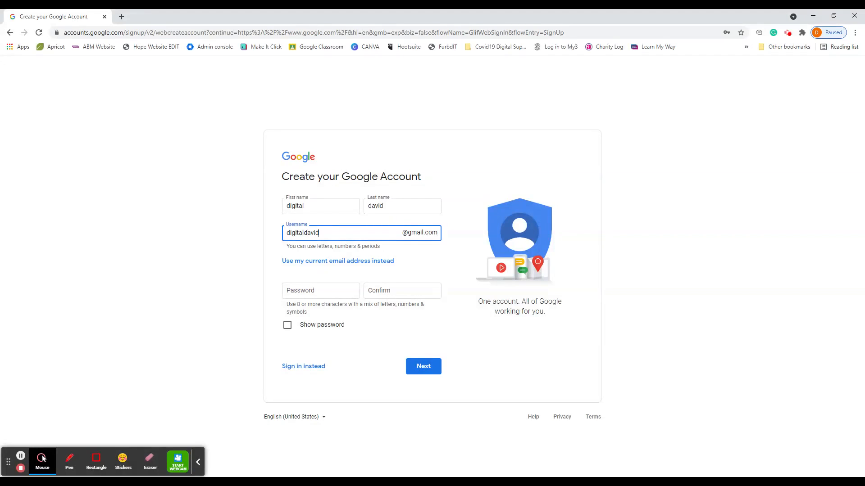
text(teesside)
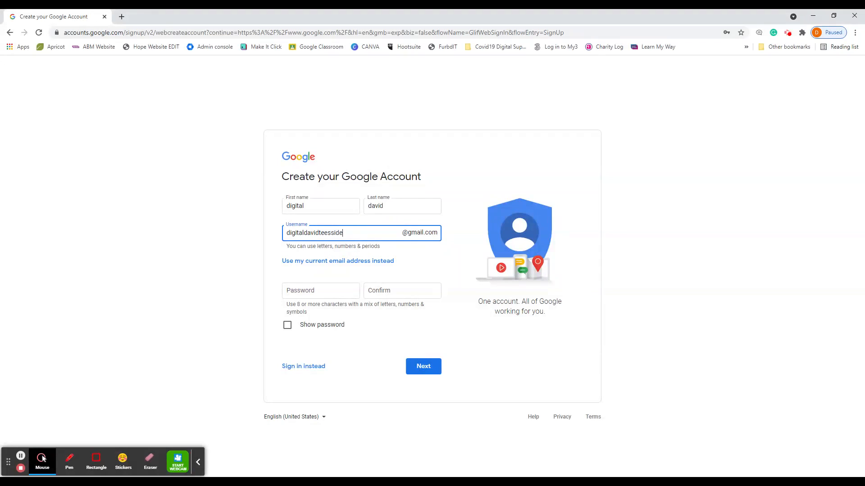
Enter the account password and move on to its confirmation field.
click(320, 290)
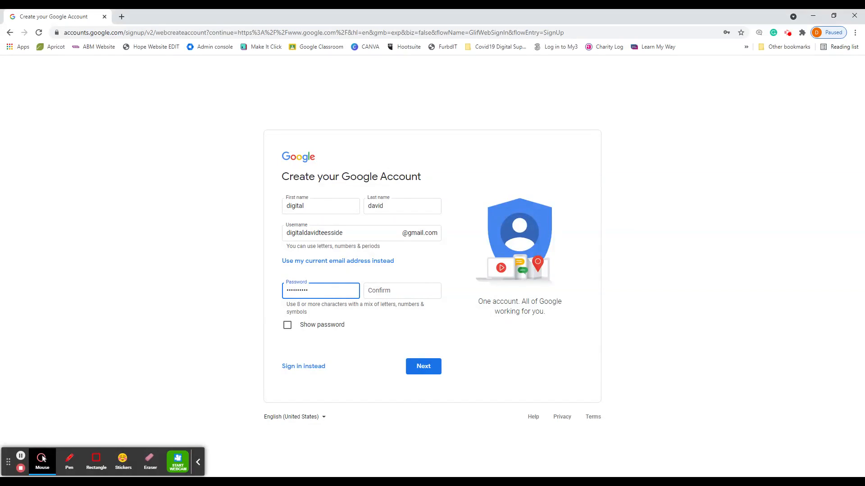
text(•)
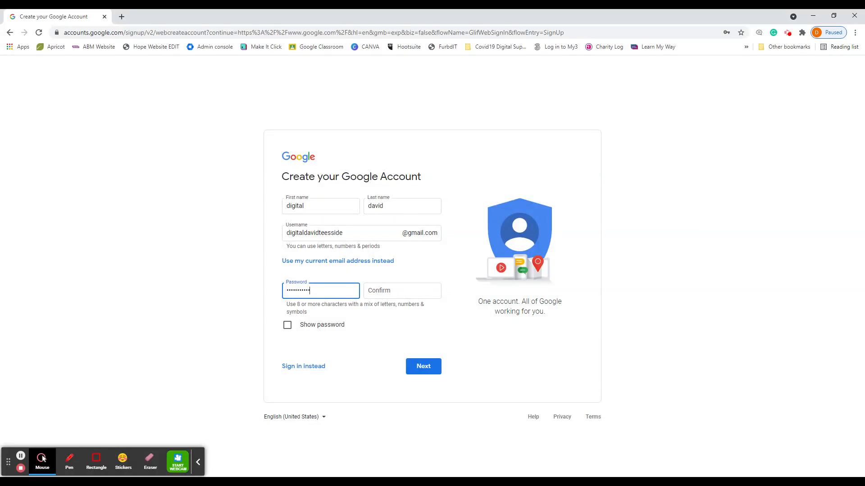
click(402, 290)
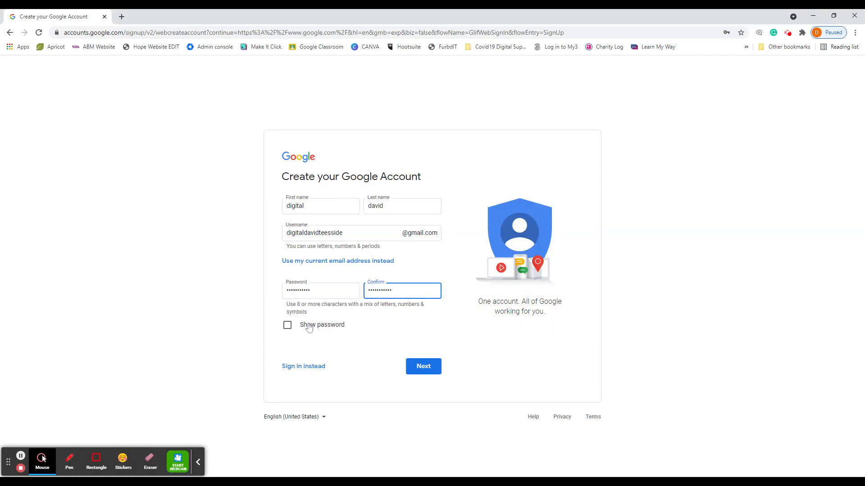
mouse_move(288, 332)
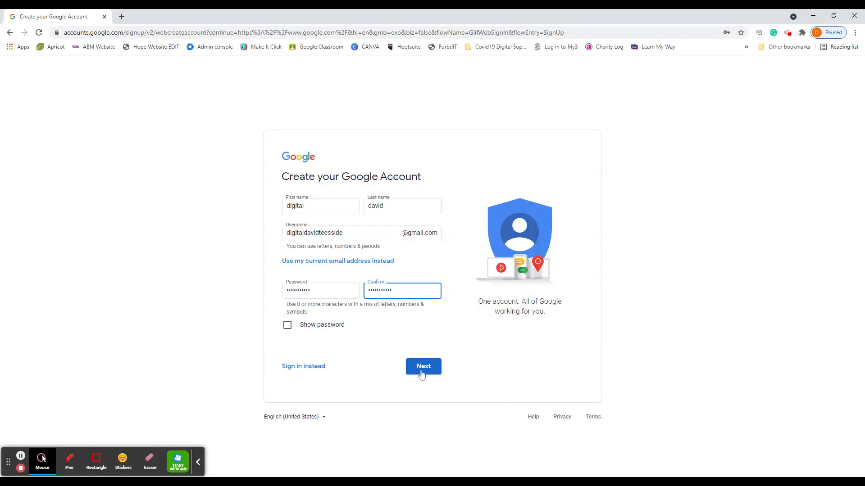
click(423, 365)
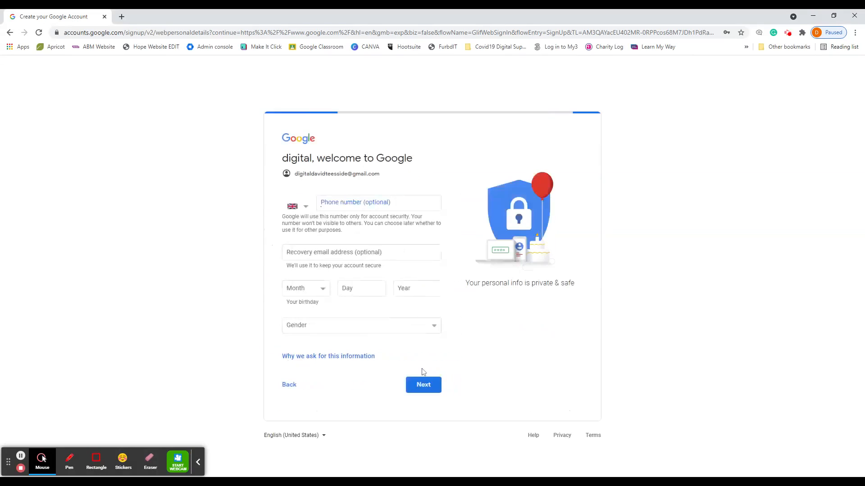
click(378, 203)
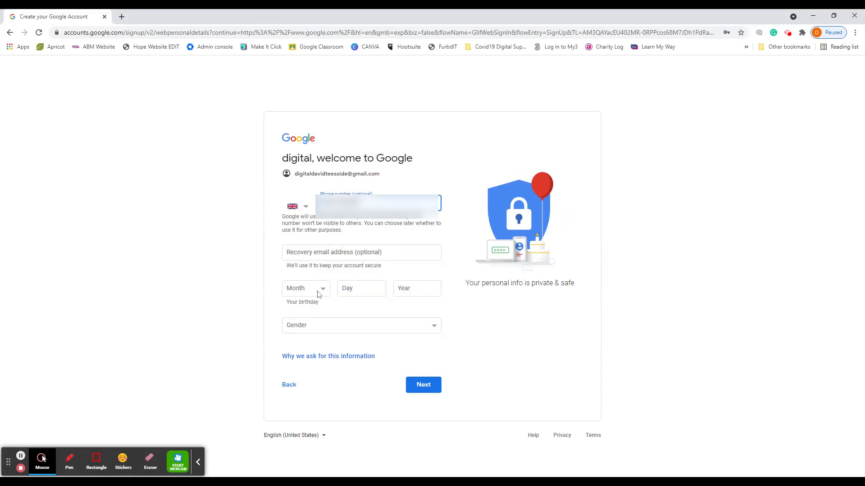
click(305, 288)
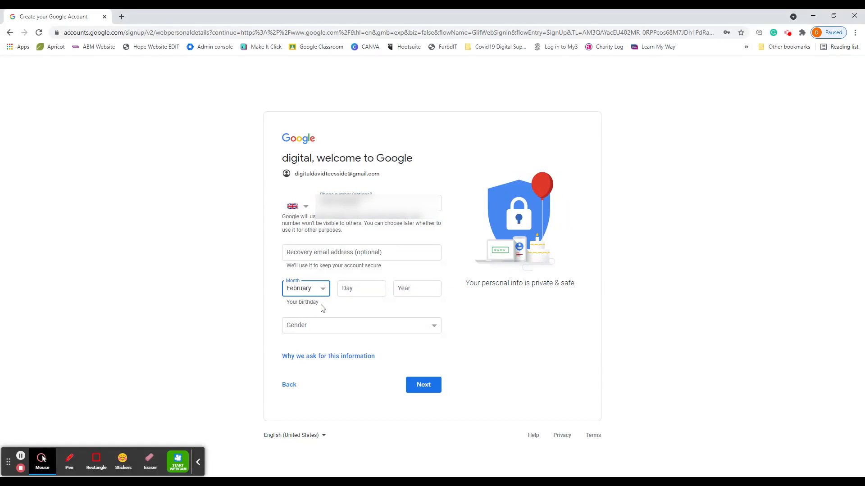
click(361, 289)
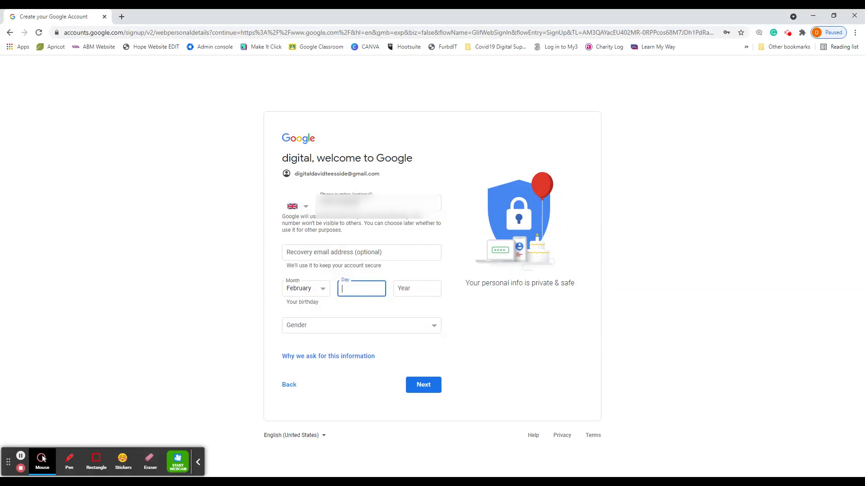
text(22)
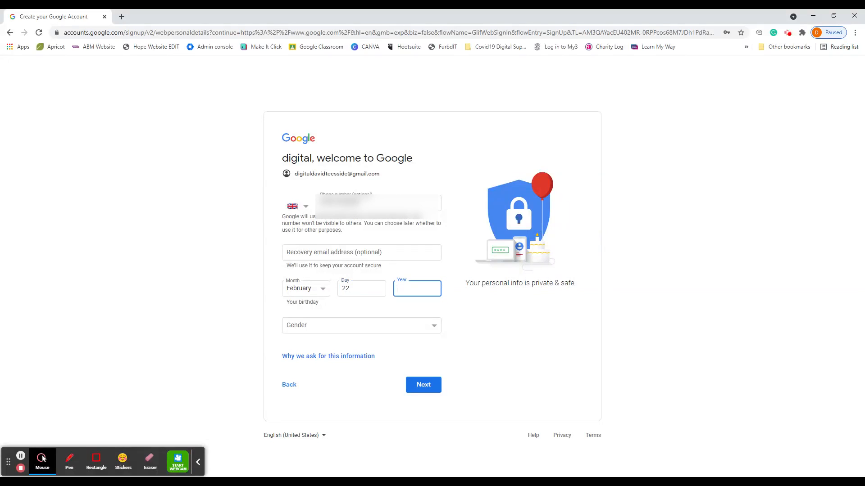
text(1984)
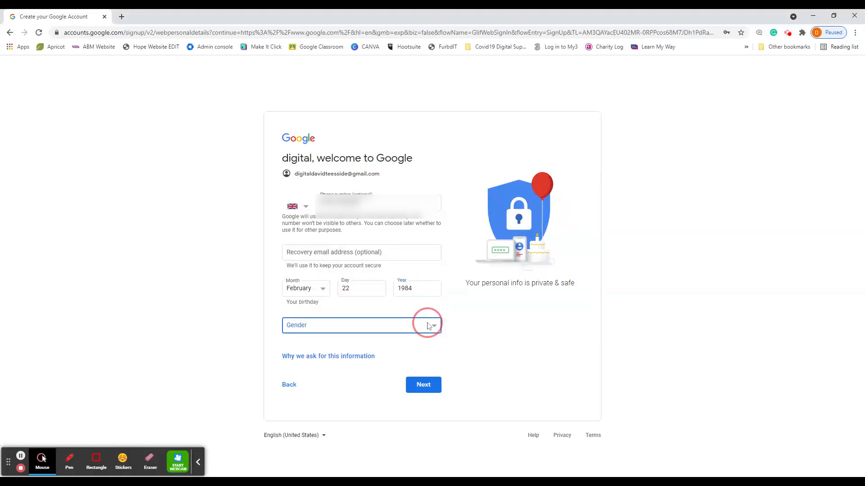
Set the gender to Male.
click(361, 325)
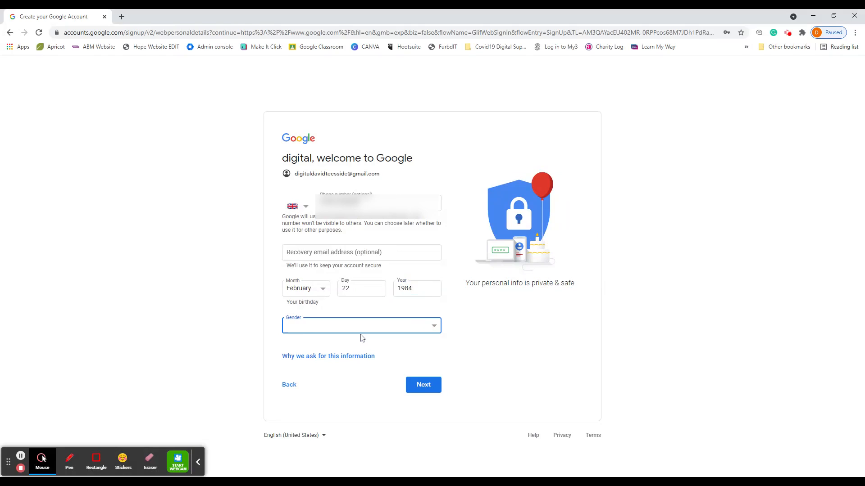
click(361, 325)
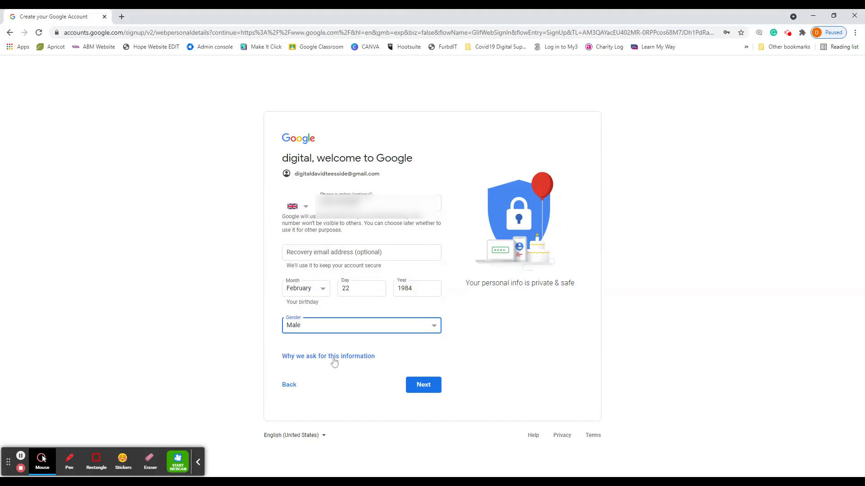
Submit the personal details and have a verification code texted to the phone.
click(423, 385)
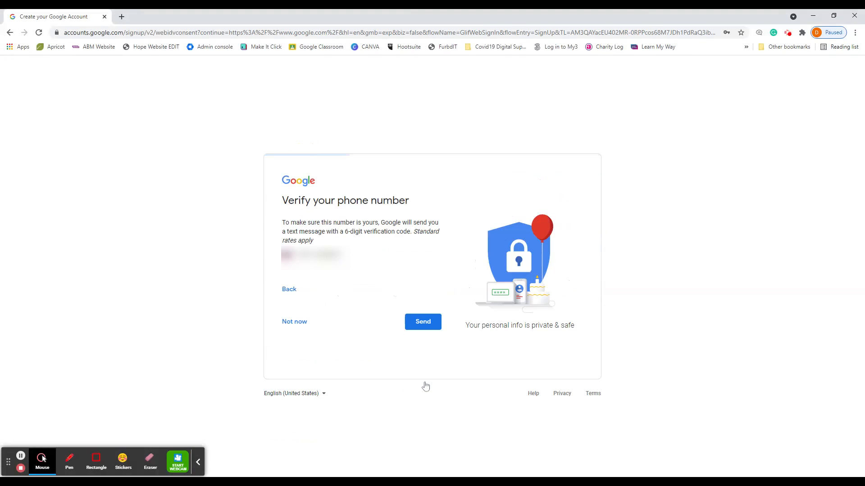
click(423, 321)
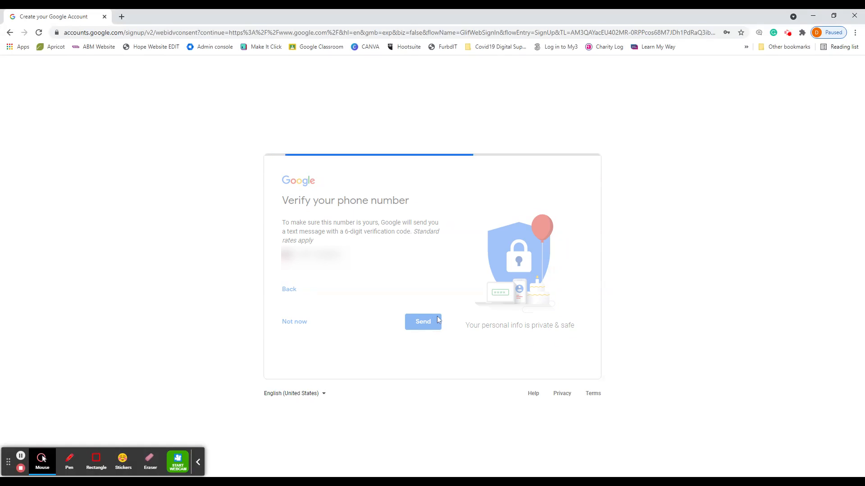
click(423, 322)
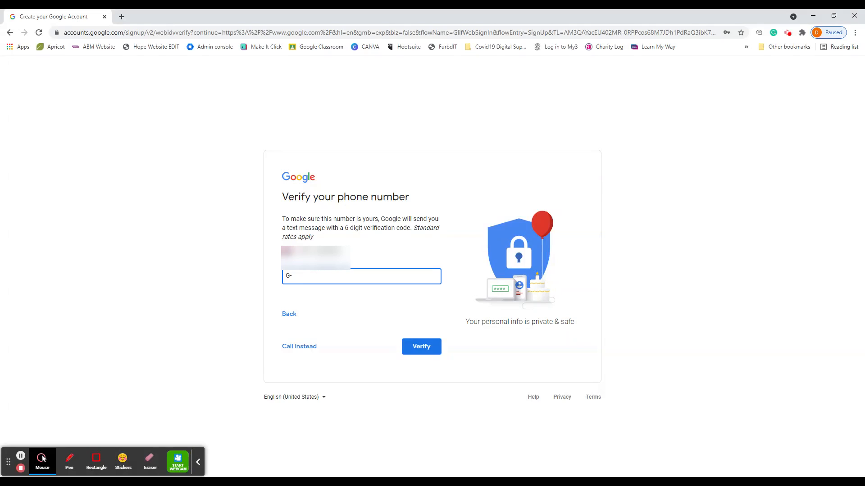
mouse_move(28, 452)
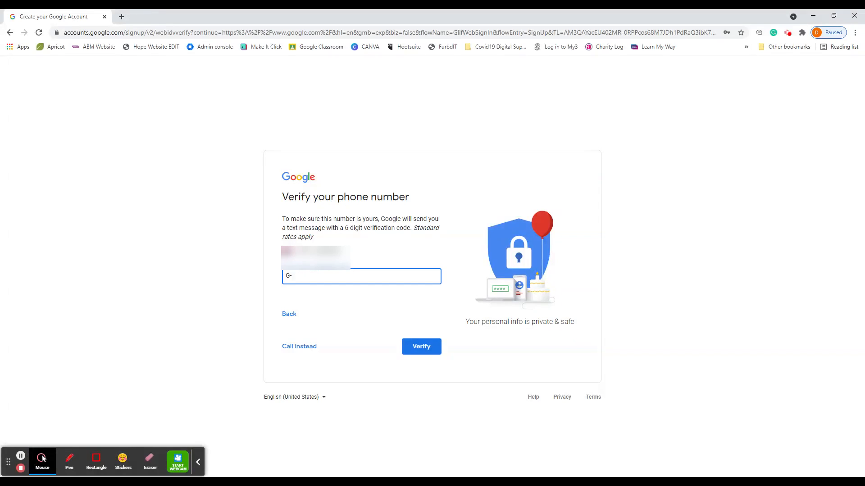
Enter the six-digit verification code 913205.
click(361, 276)
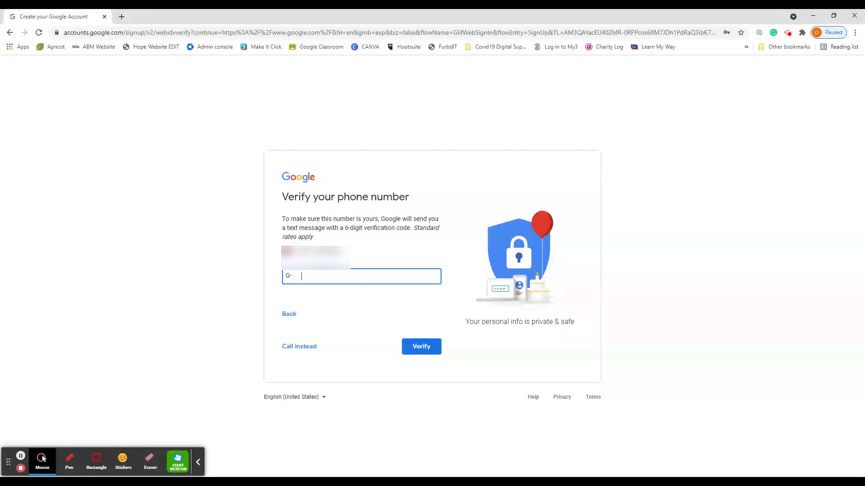
text(913)
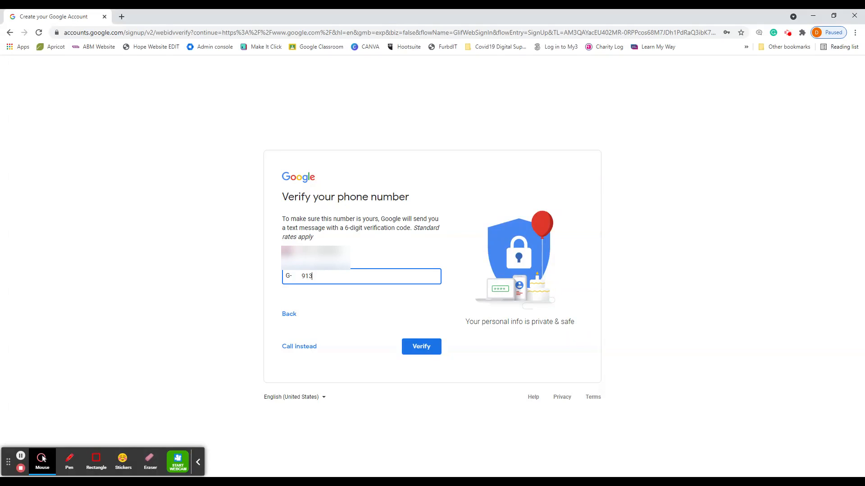
text(2)
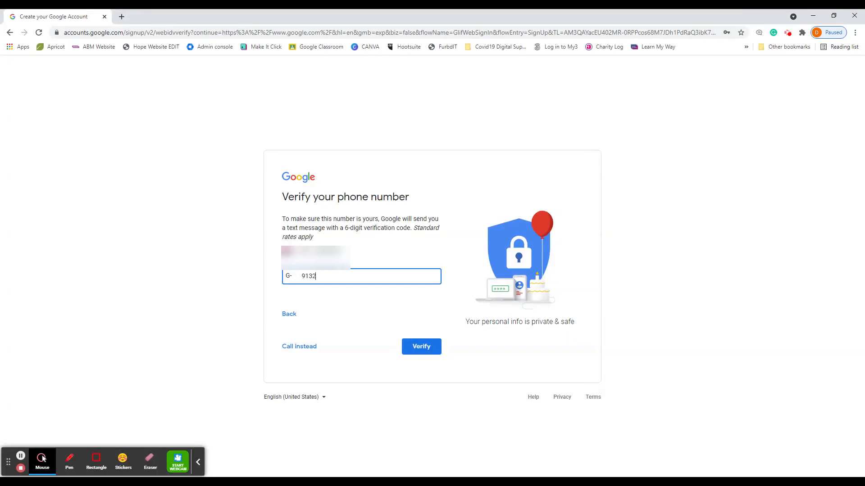
text(05)
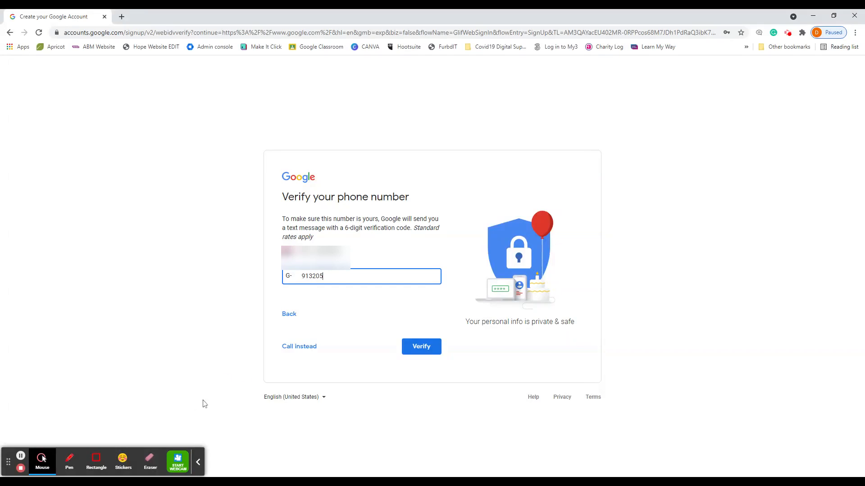
Verify the phone with the code and move past the 'Get more from your number' offer.
click(421, 345)
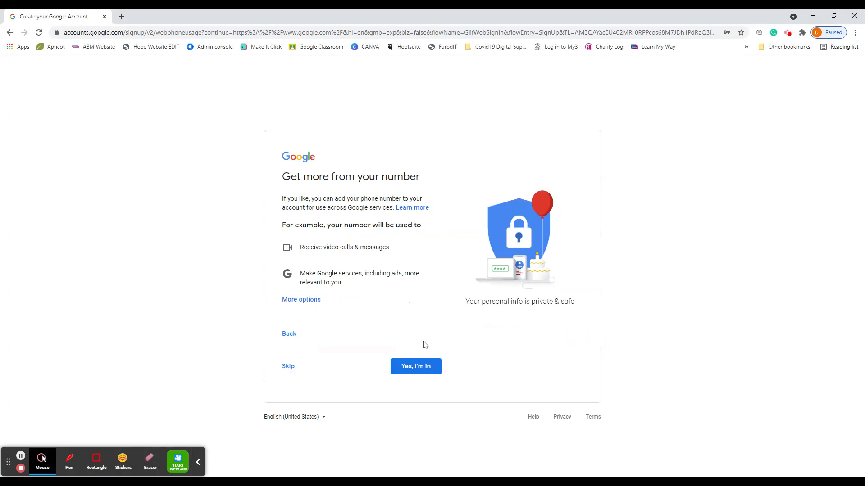
mouse_move(412, 342)
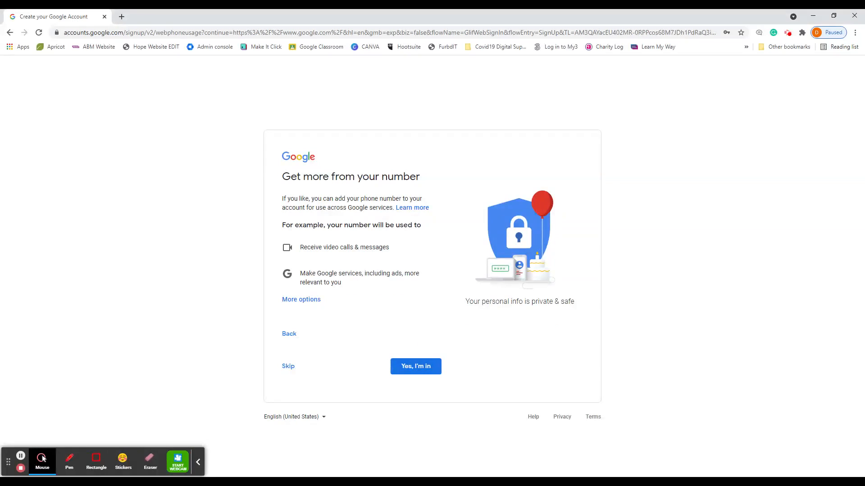
mouse_move(421, 369)
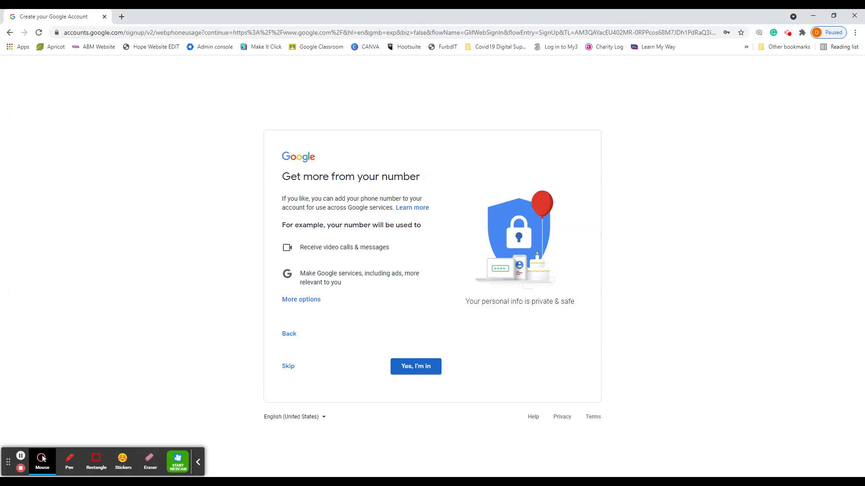
click(416, 367)
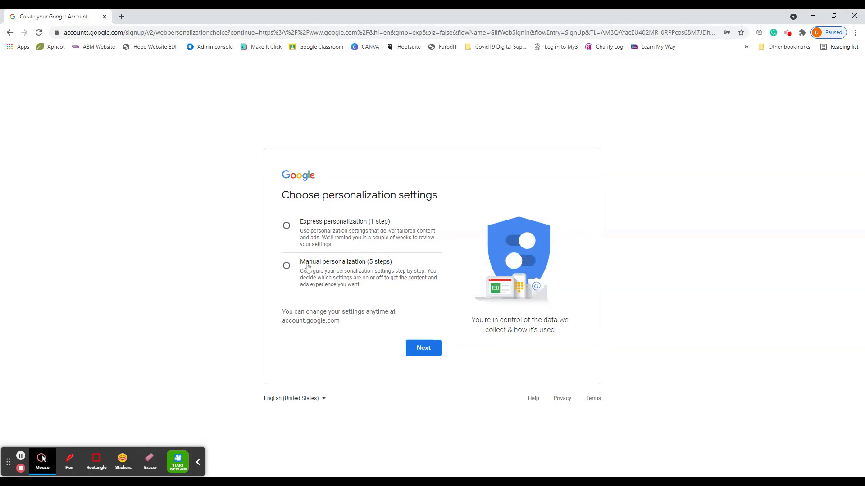
mouse_move(287, 226)
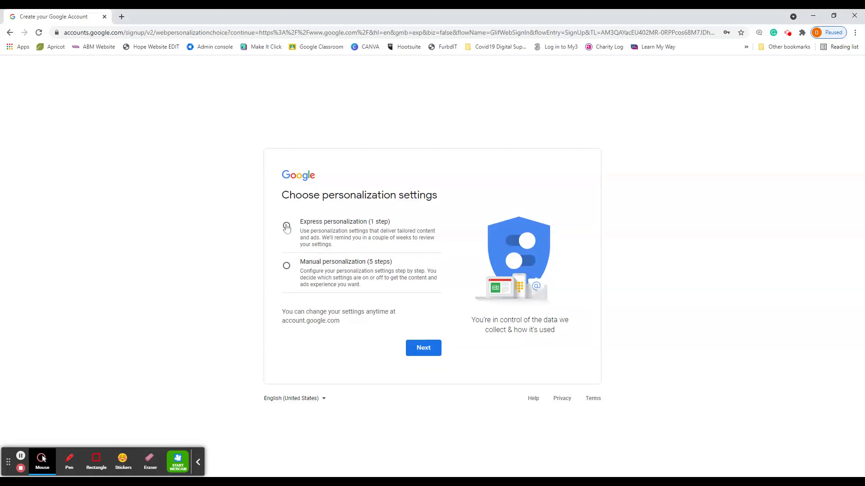
Choose Express personalization and read through the settings and cookies summary.
click(423, 348)
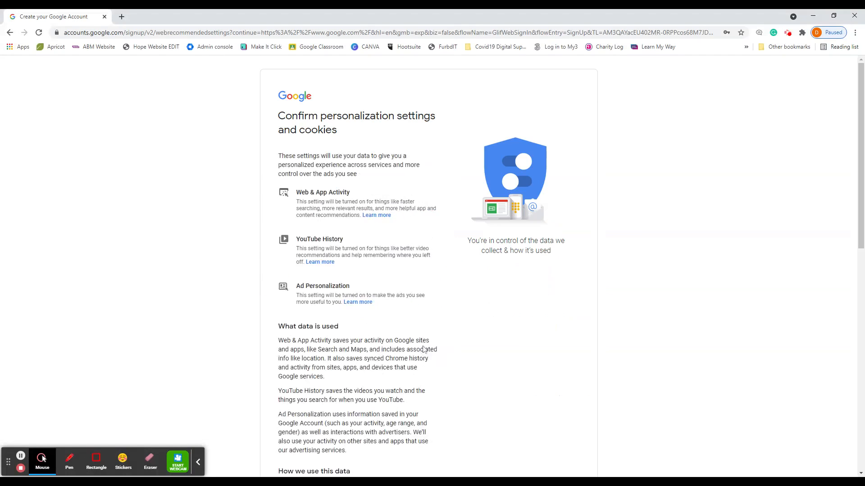
mouse_move(367, 223)
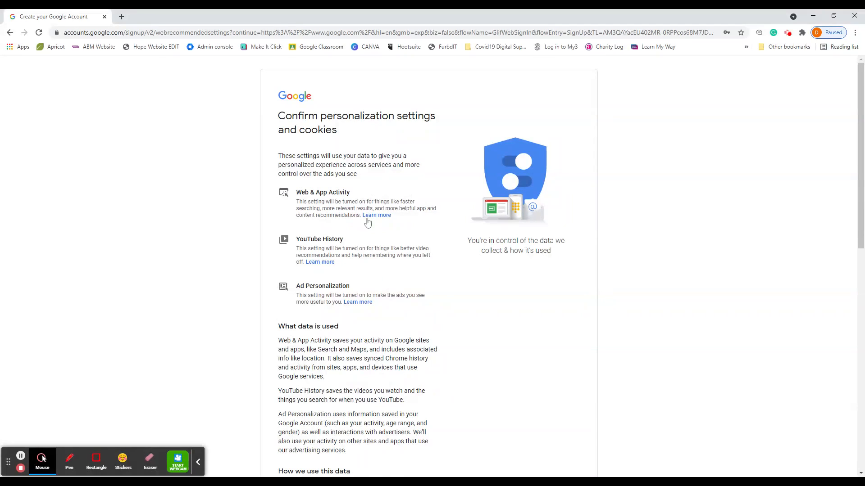
scroll(down, 3)
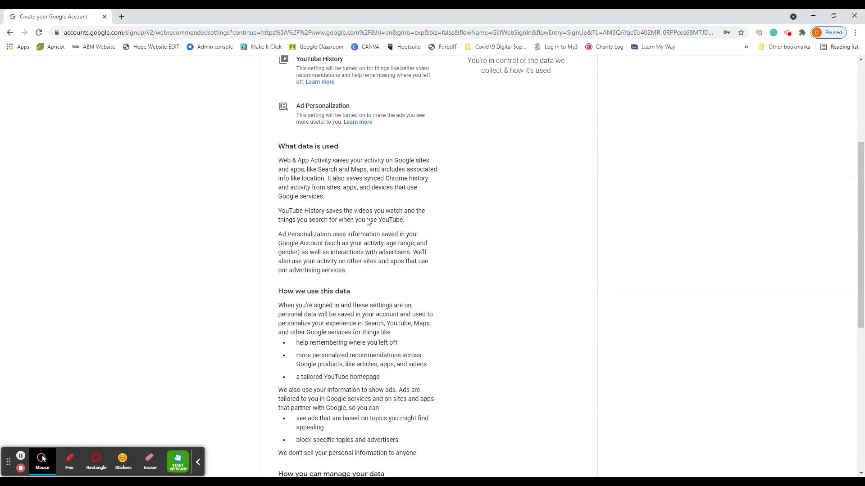
scroll(down, 3)
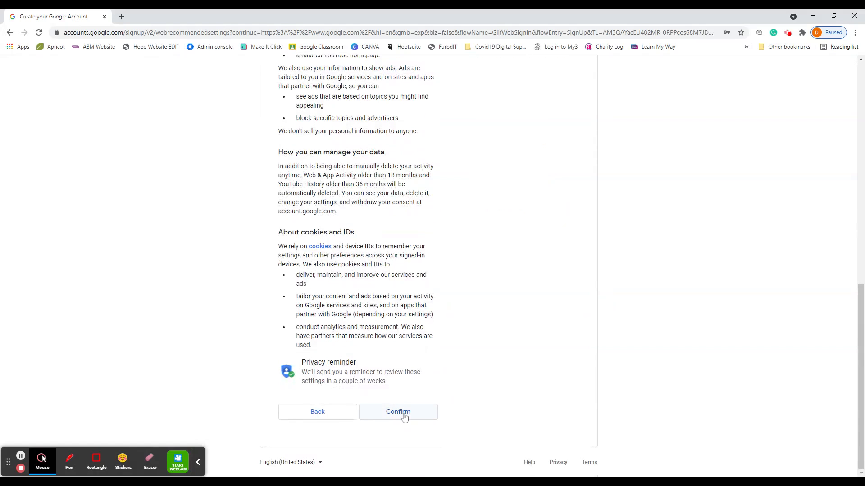
Confirm personalization, read the Privacy and Terms and agree to finish creating the account.
click(398, 412)
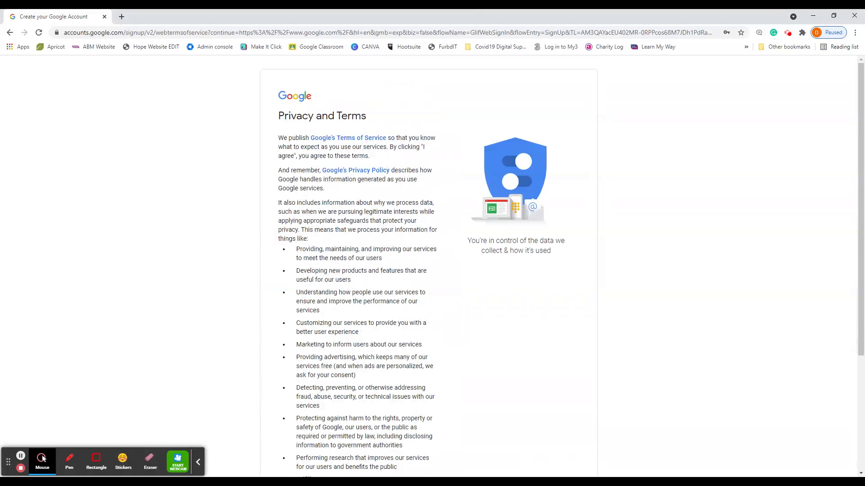
scroll(down, 3)
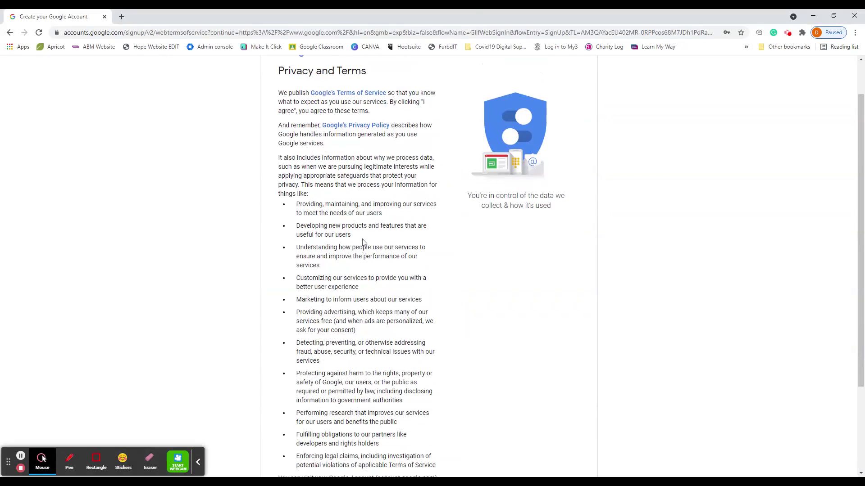
scroll(down, 3)
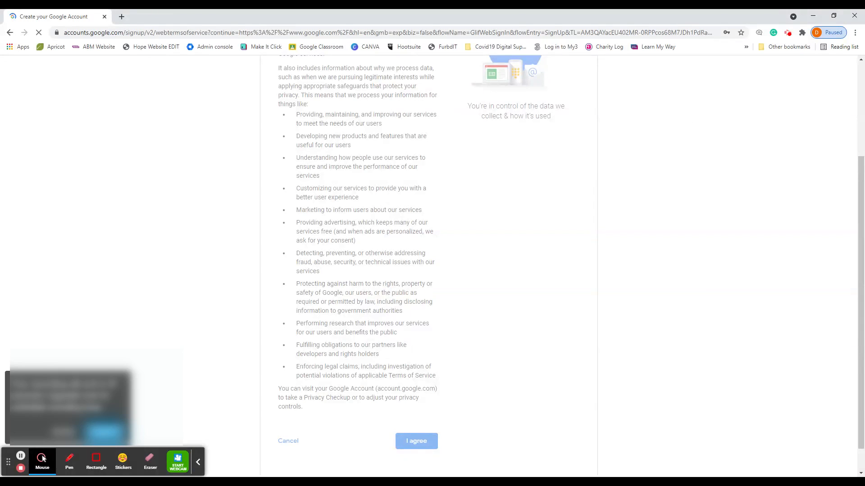
click(416, 441)
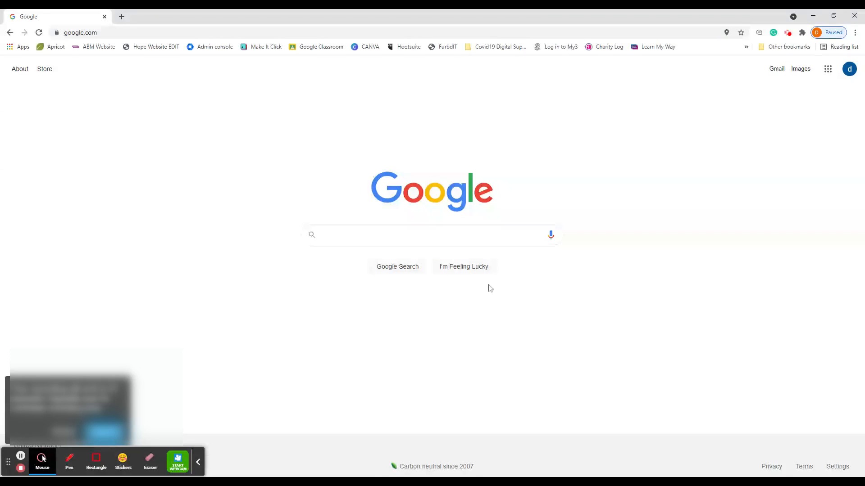
mouse_move(861, 69)
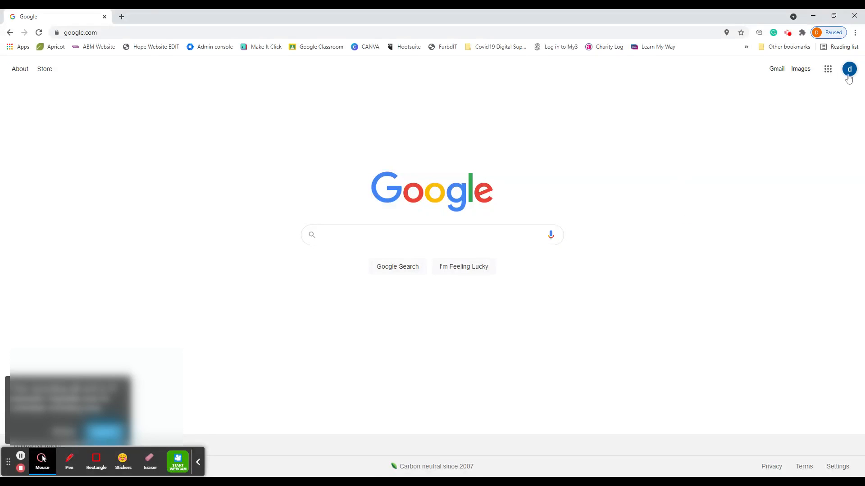
mouse_move(848, 69)
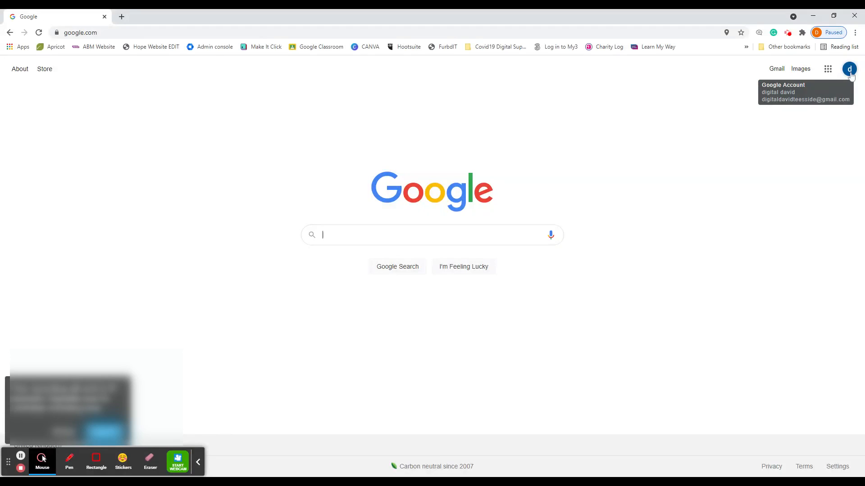
mouse_move(776, 68)
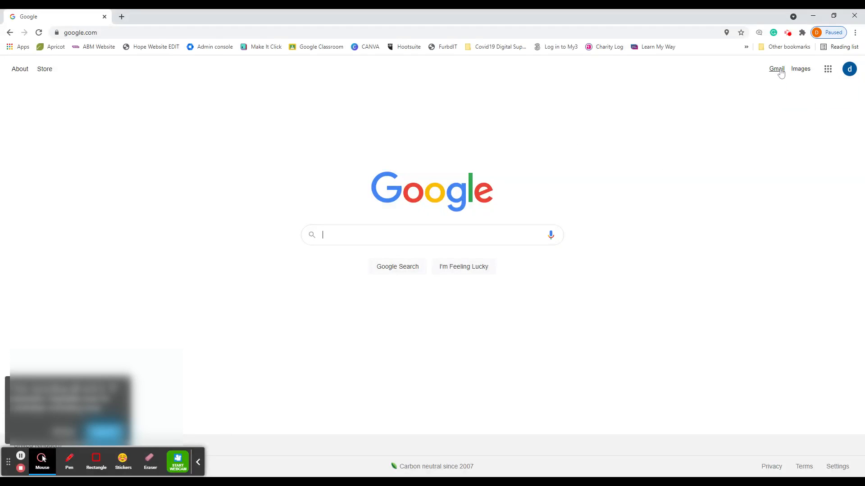